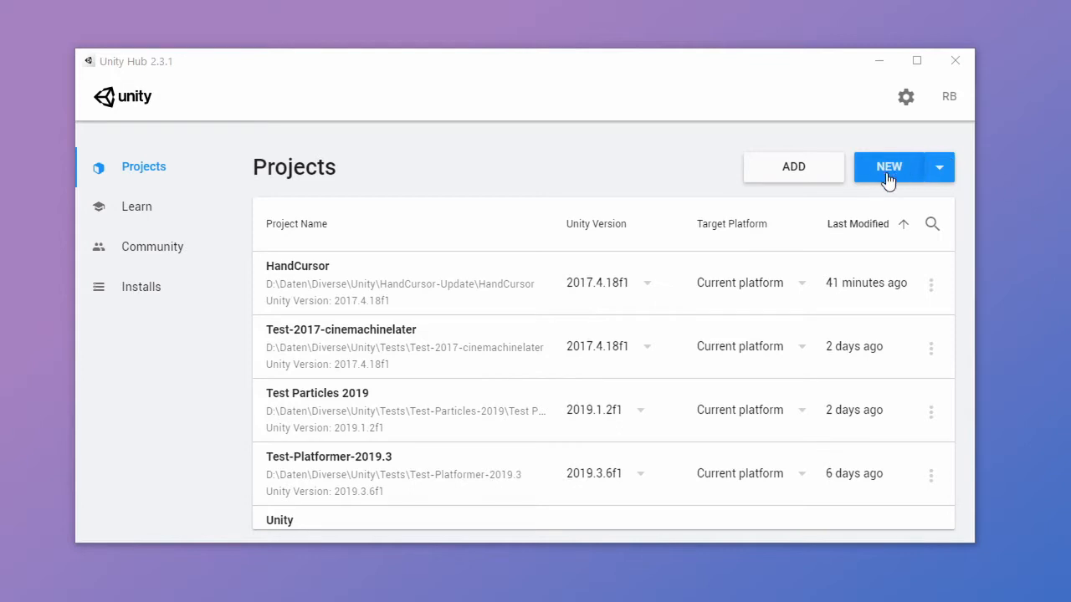
Start a new project in Unity Hub with the 3D template, named HandCursor-Test-2019.3.
left_click(888, 167)
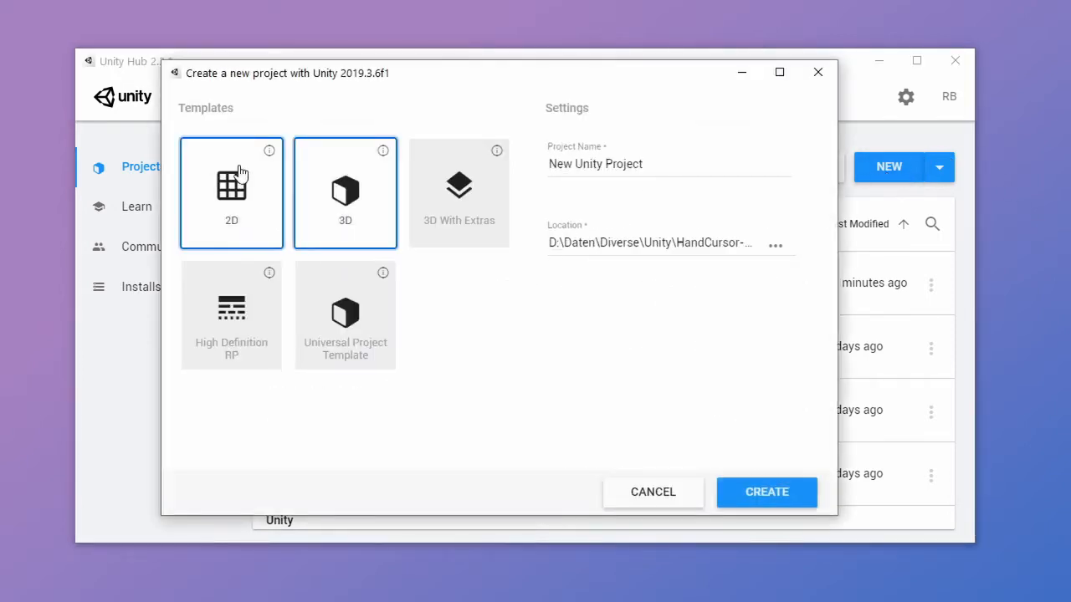
left_click(344, 193)
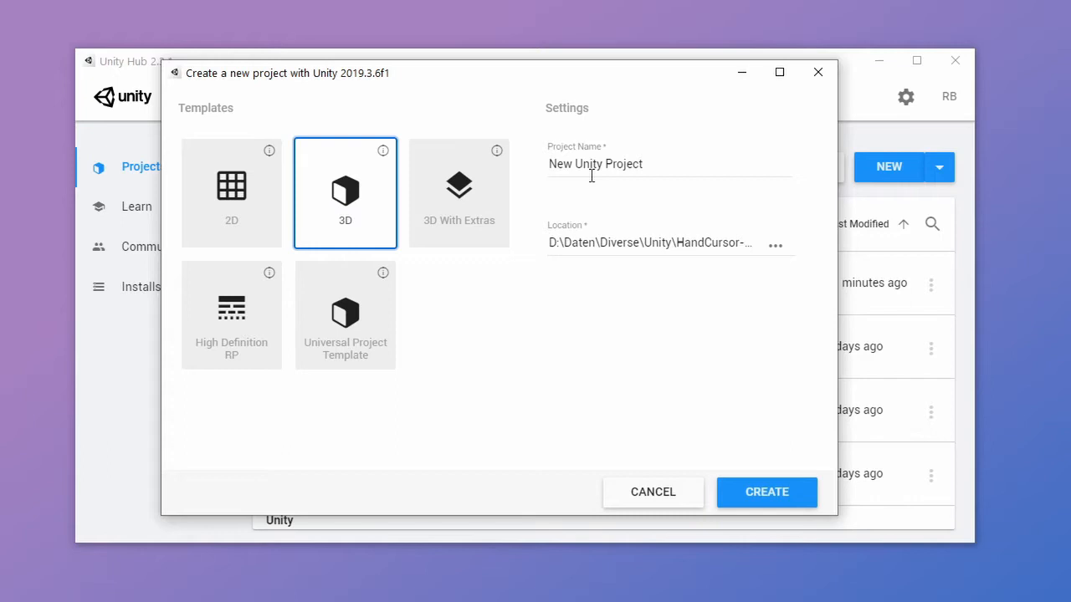
type("HandCursor-Test-2019.3")
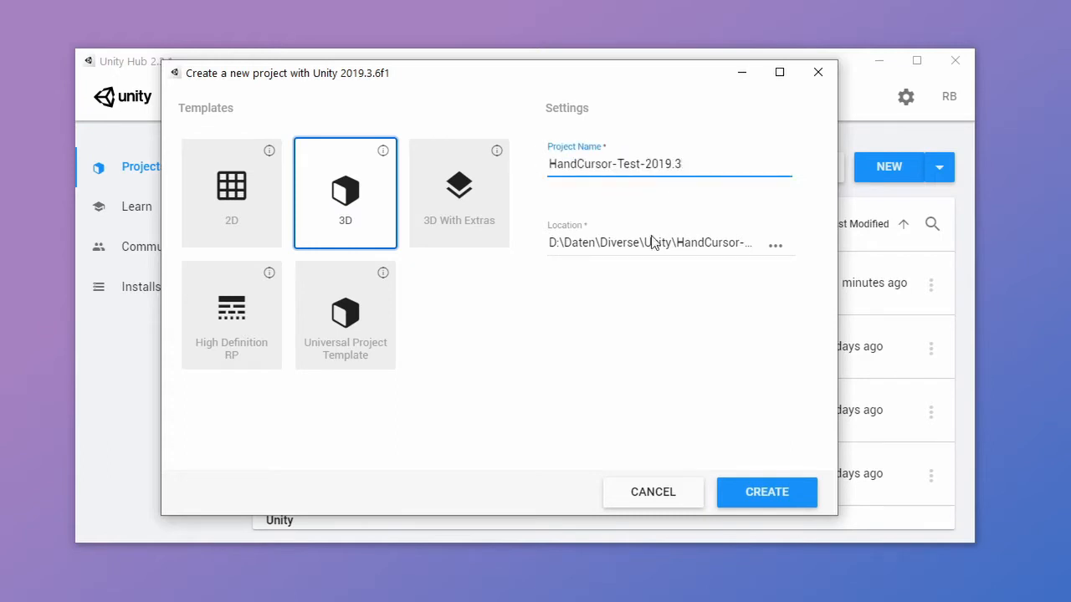
mouse_move(766, 492)
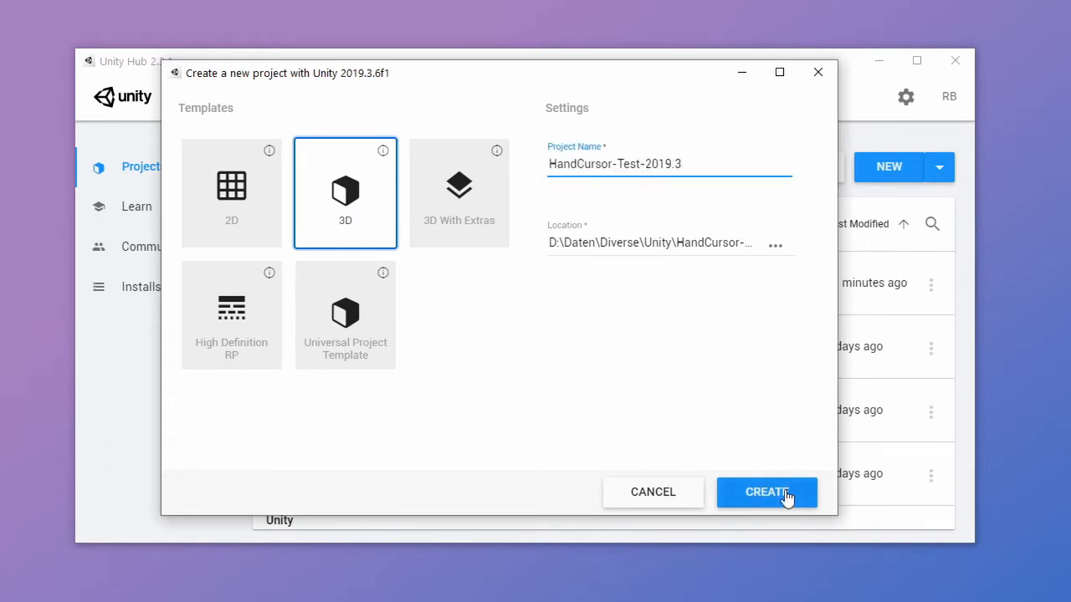
Create the HandCursor-Test-2019.3 project and open the Asset Store from the Window menu.
left_click(766, 492)
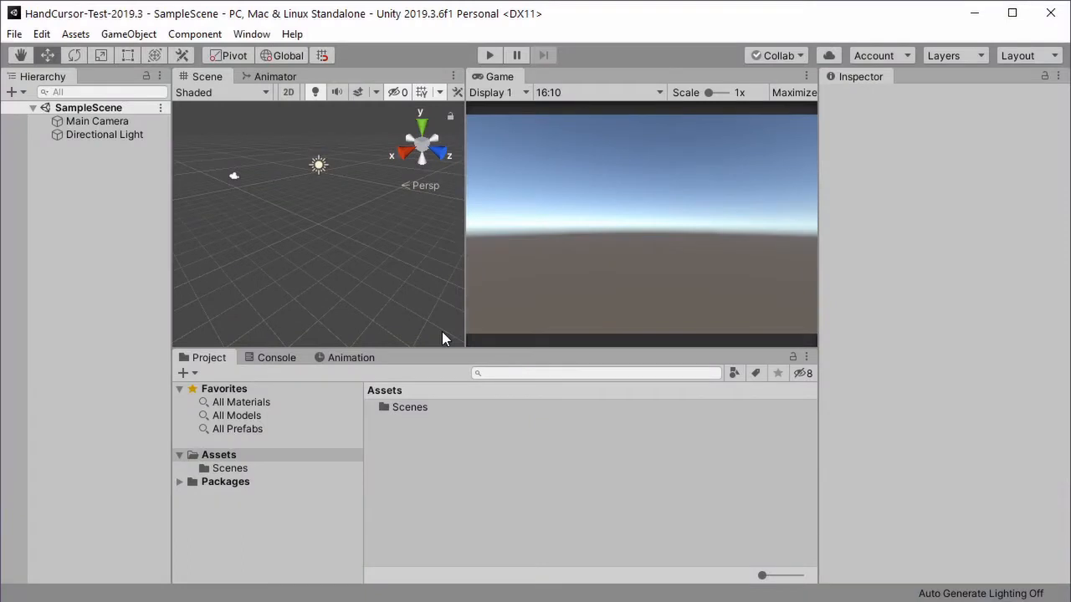
mouse_move(287, 91)
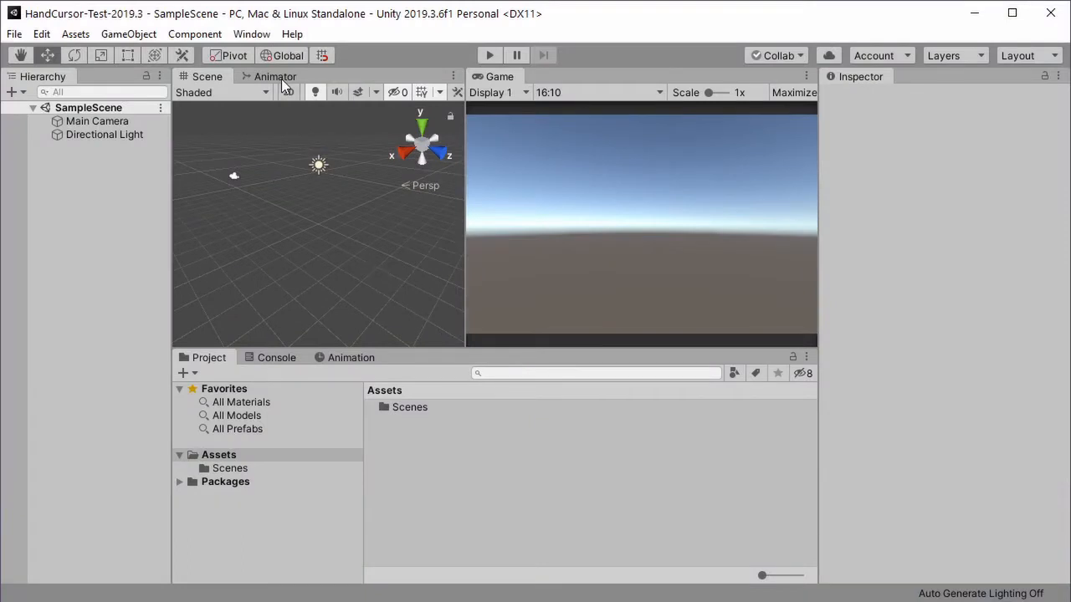
left_click(251, 33)
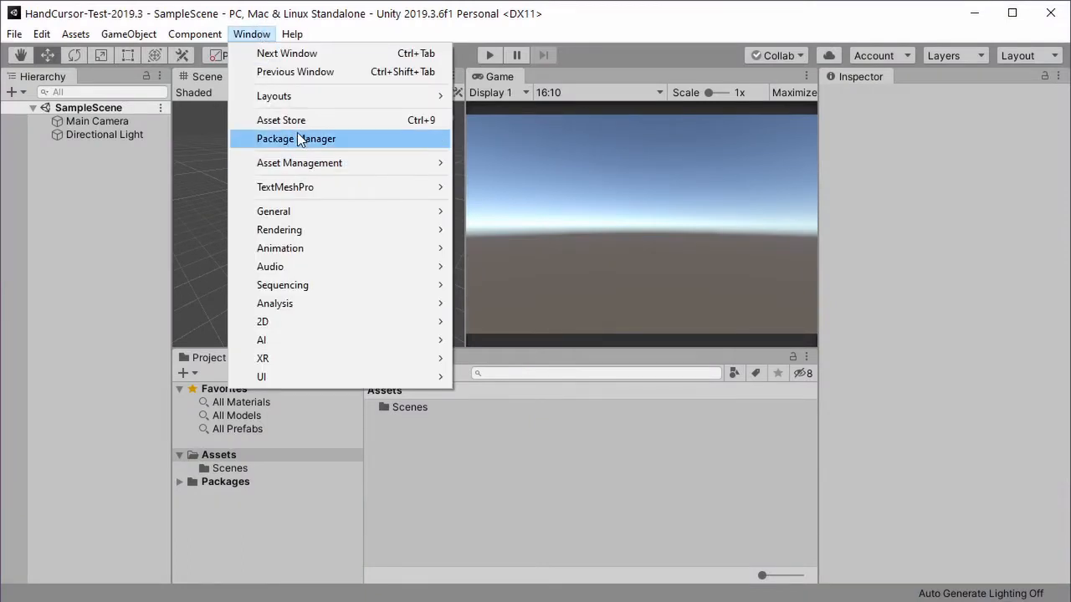
left_click(281, 120)
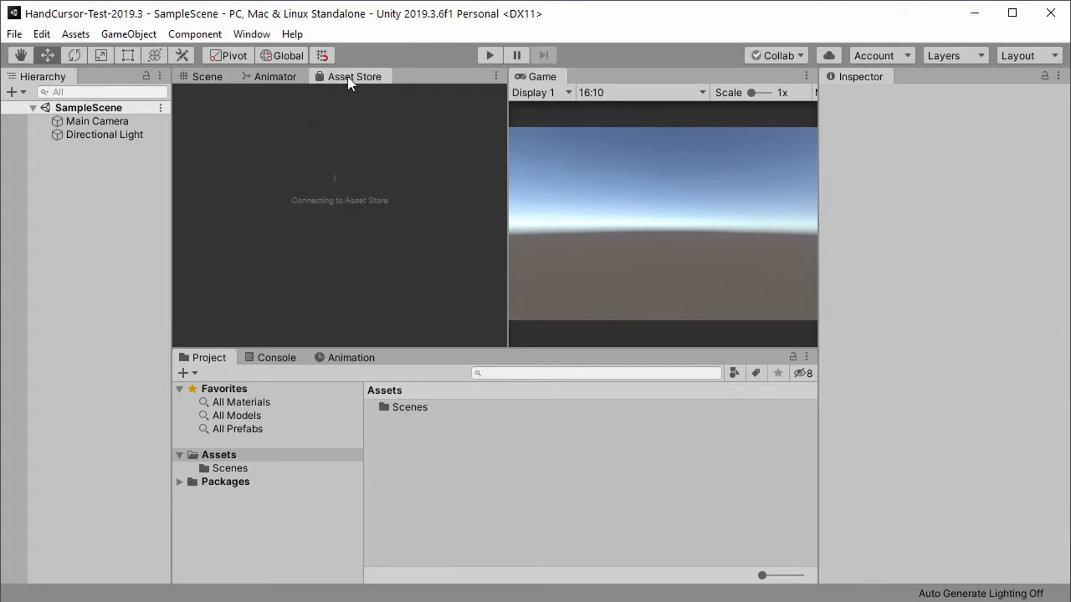
Search the Asset Store for 'cursor my' and download Hand Cursors for Mystery Adventure.
left_click(355, 76)
type("hand")
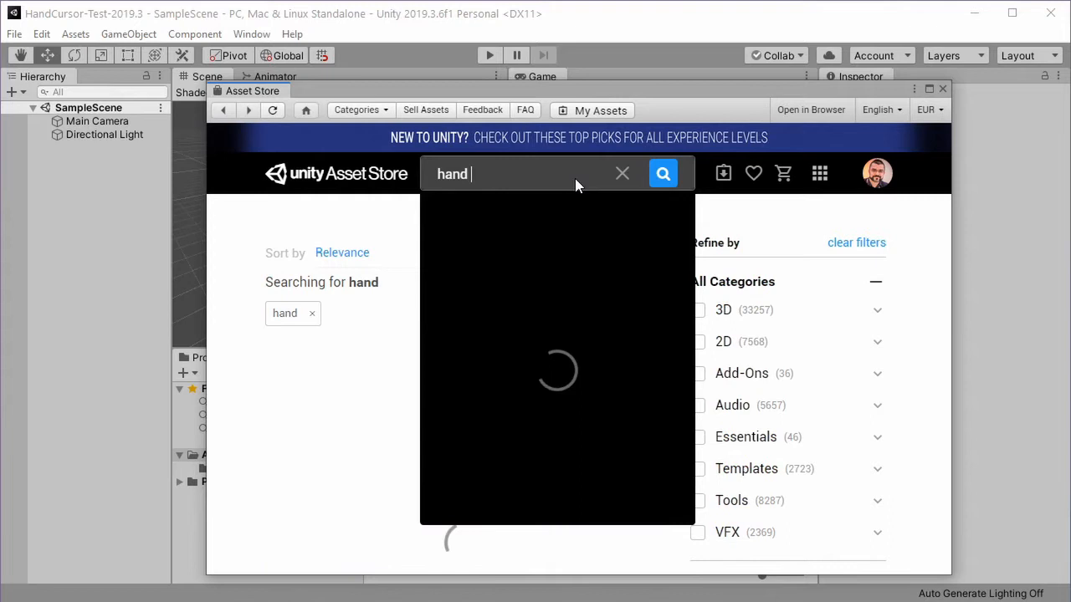
type("cursor my")
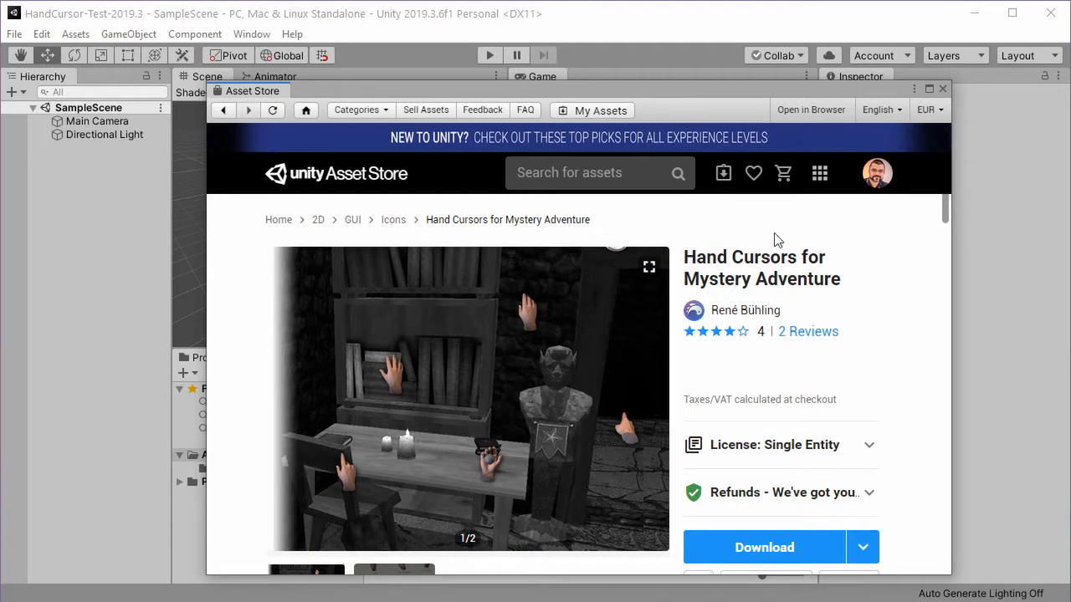
scroll("down", 3)
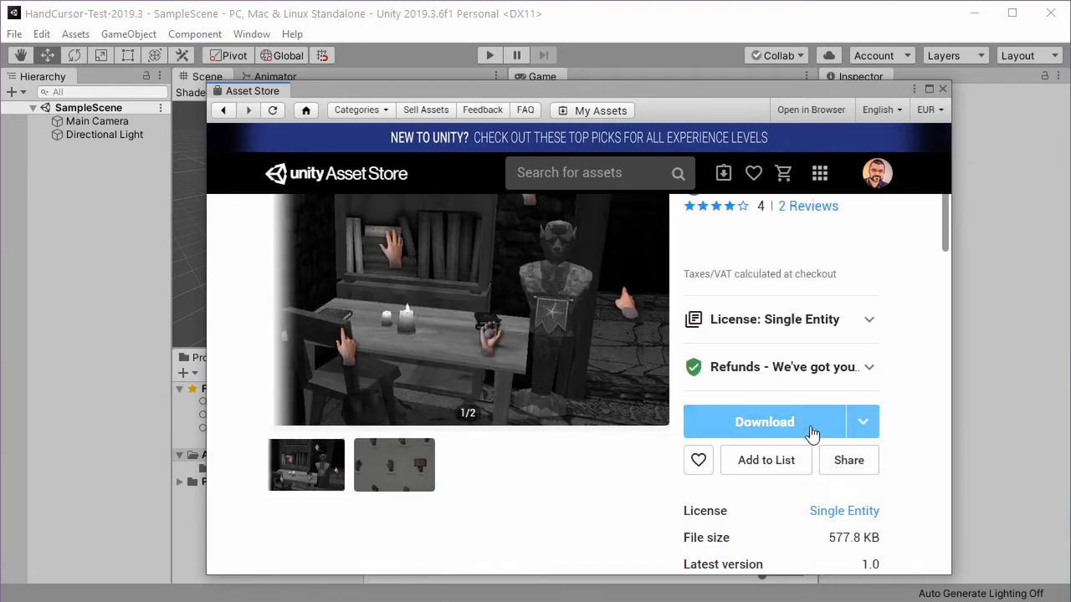
left_click(763, 422)
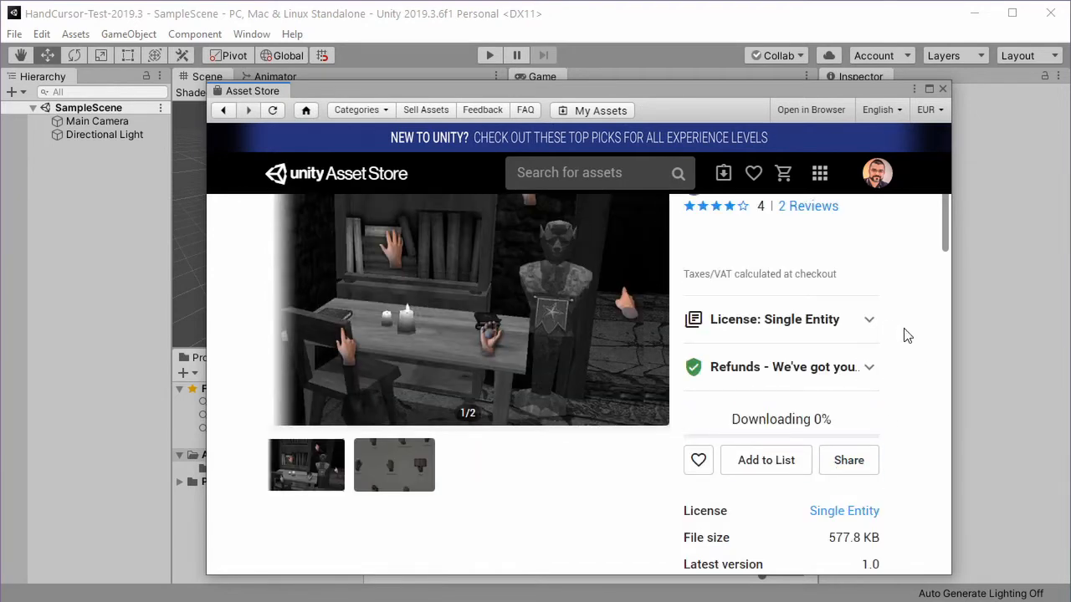
left_click(781, 420)
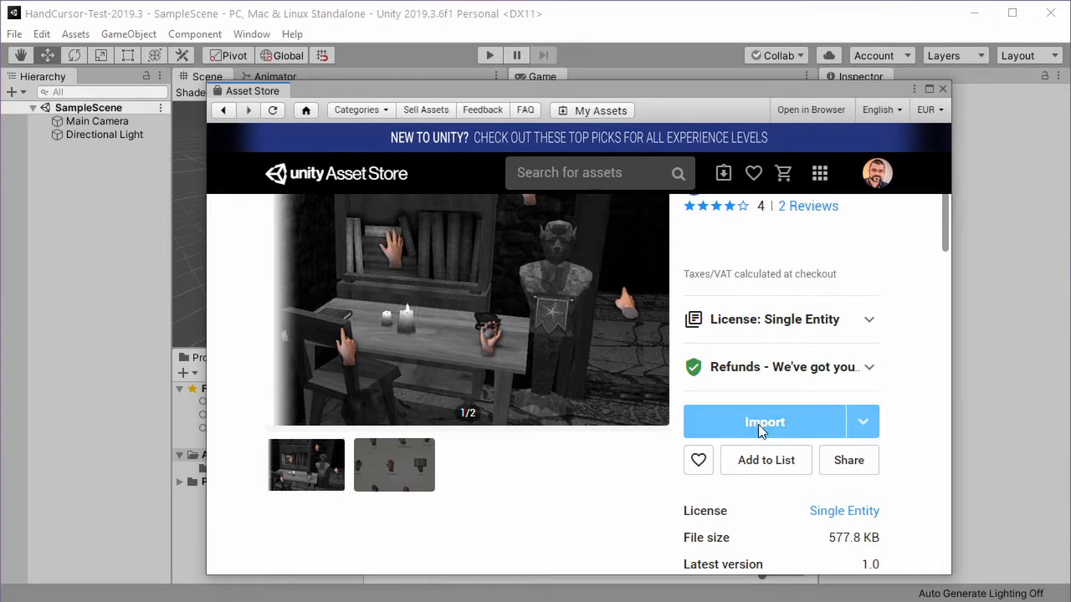
Import the Hand Cursors package and expand then collapse its 2D (Legacy) and 3D folders.
left_click(763, 421)
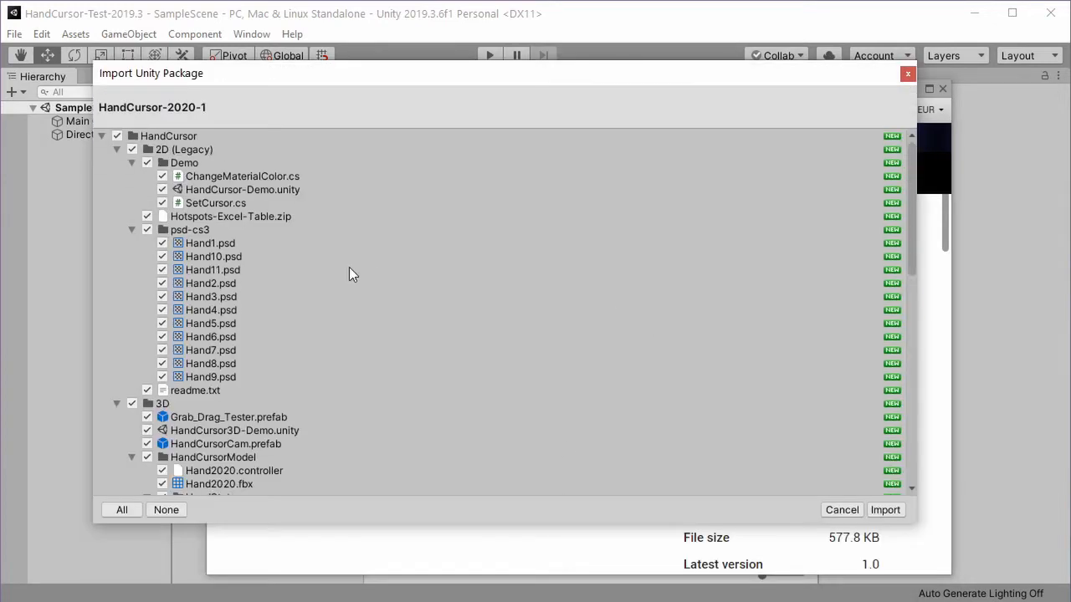
left_click(101, 136)
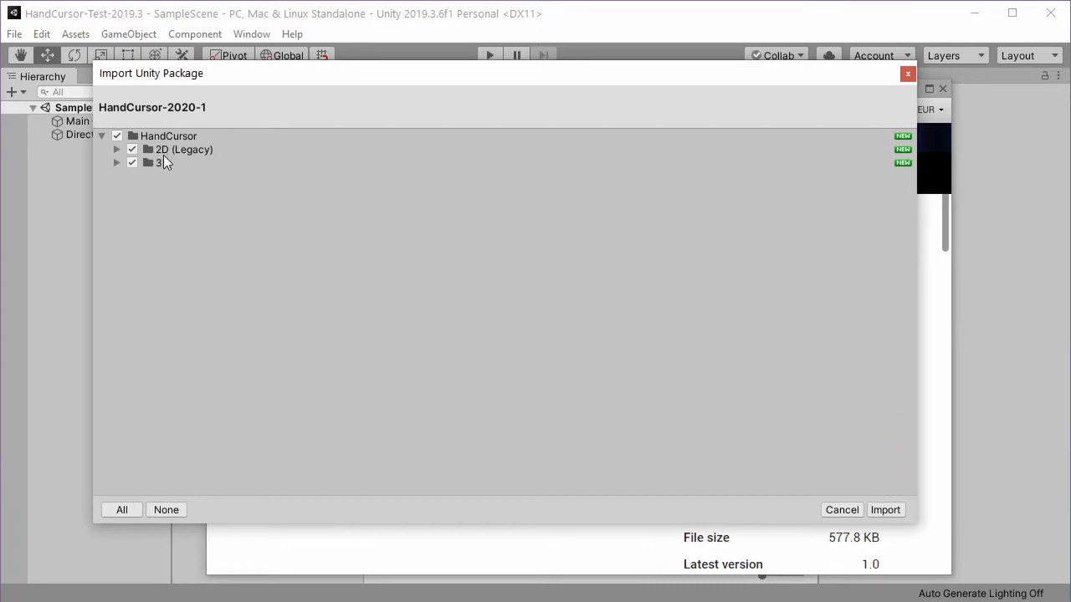
mouse_move(117, 161)
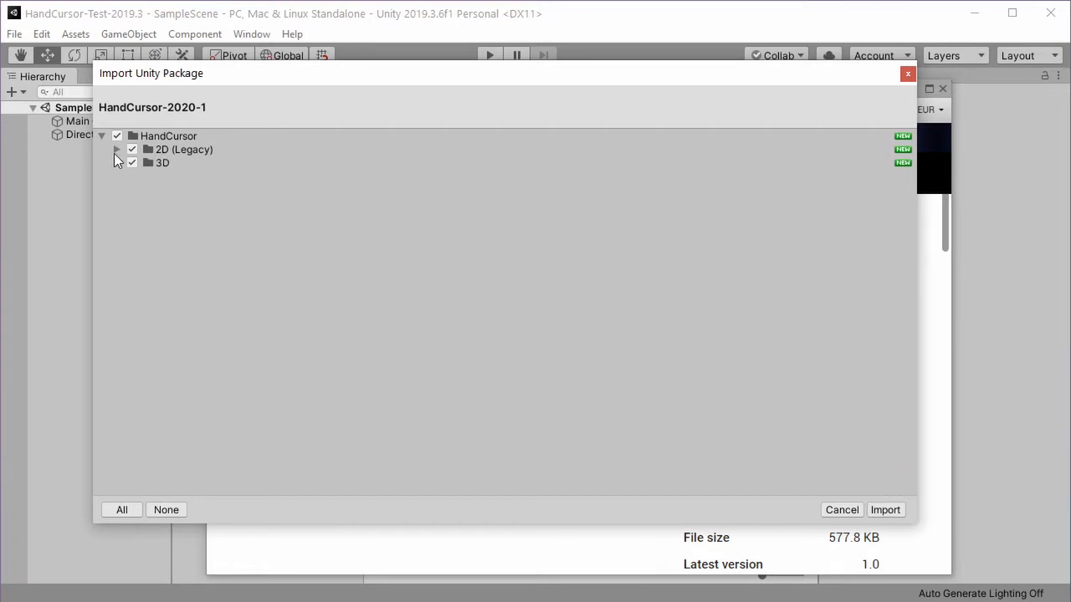
left_click(117, 149)
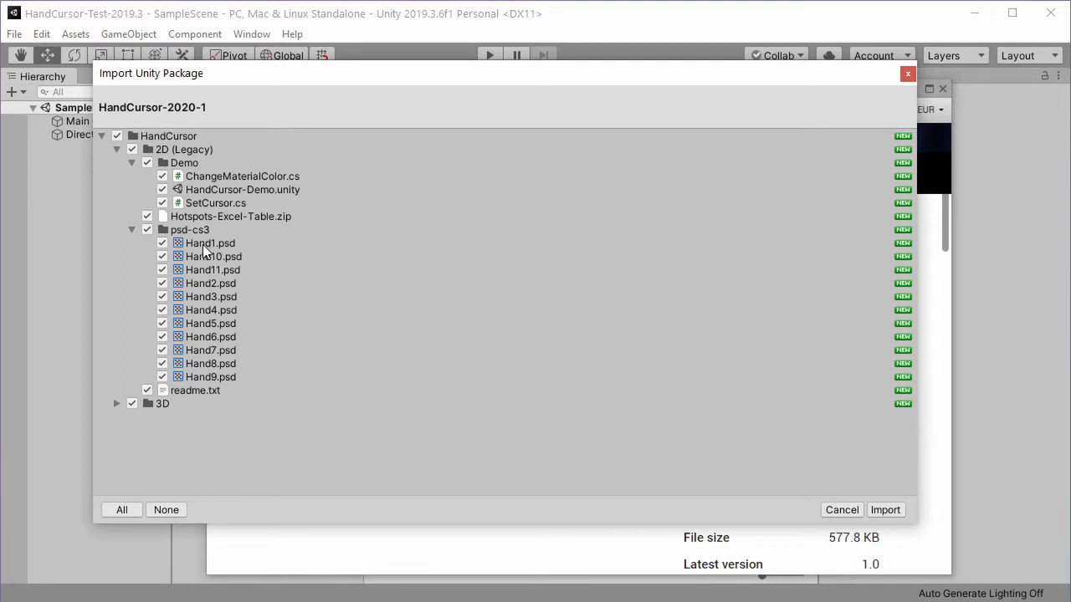
mouse_move(209, 363)
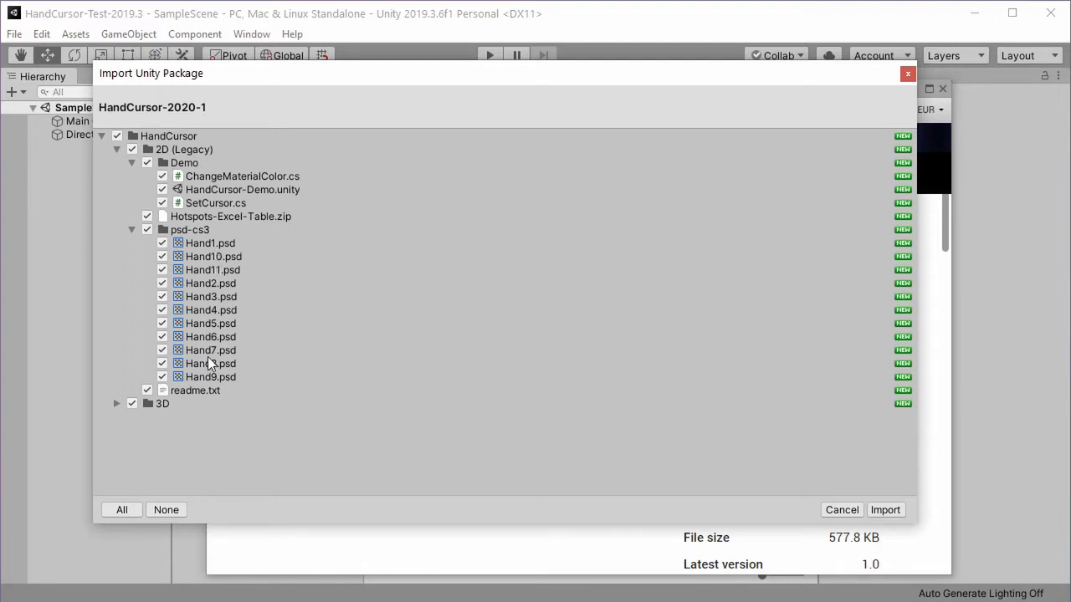
left_click(132, 149)
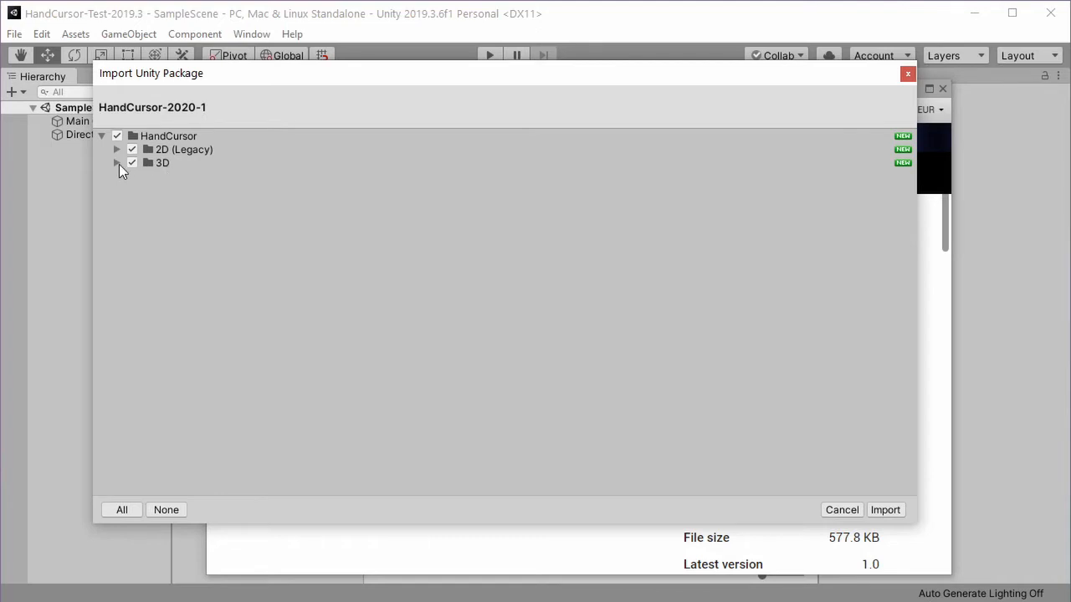
left_click(117, 162)
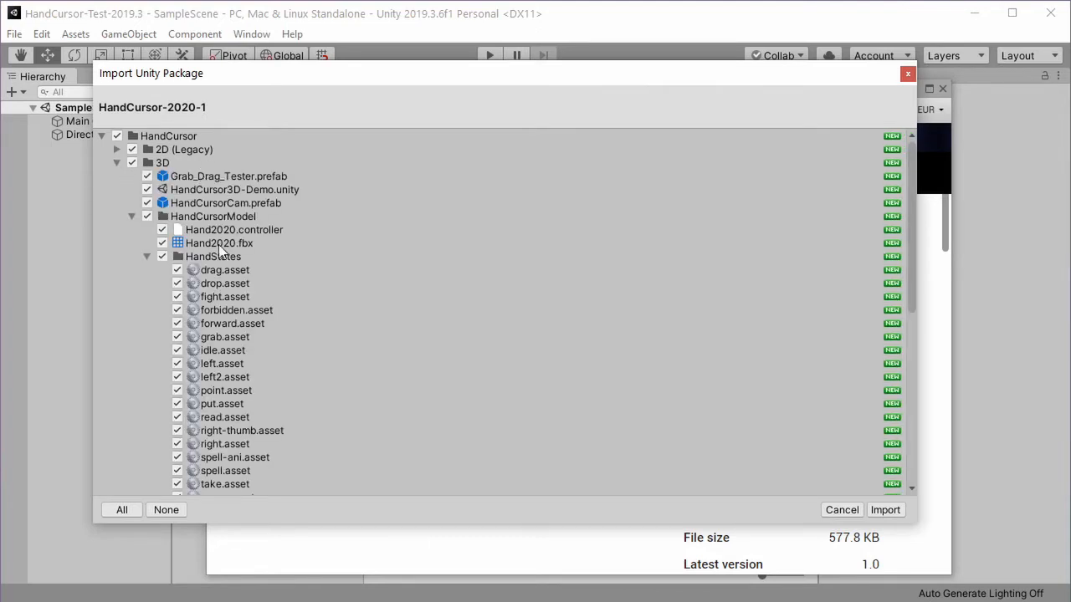
left_click(117, 163)
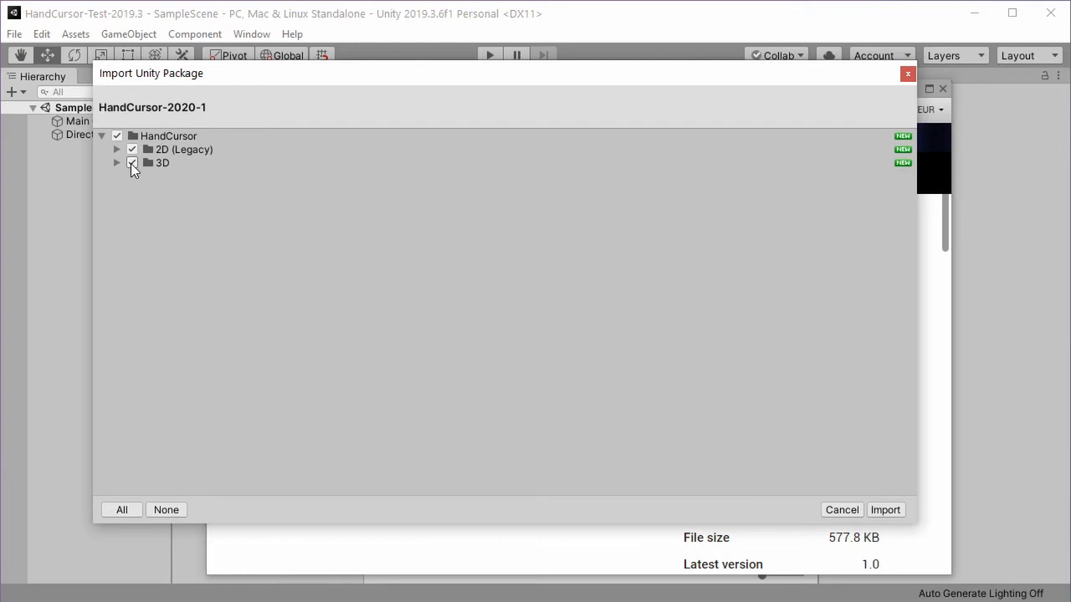
left_click(131, 162)
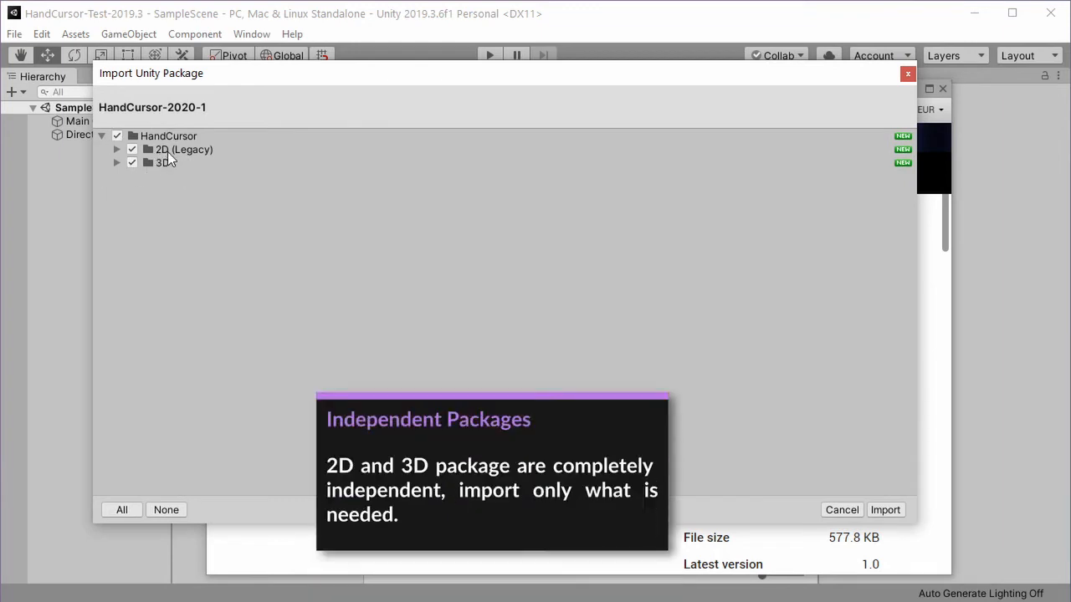
Keep both 2D (Legacy) and 3D checked and import the HandCursor-2020-1 package.
left_click(131, 149)
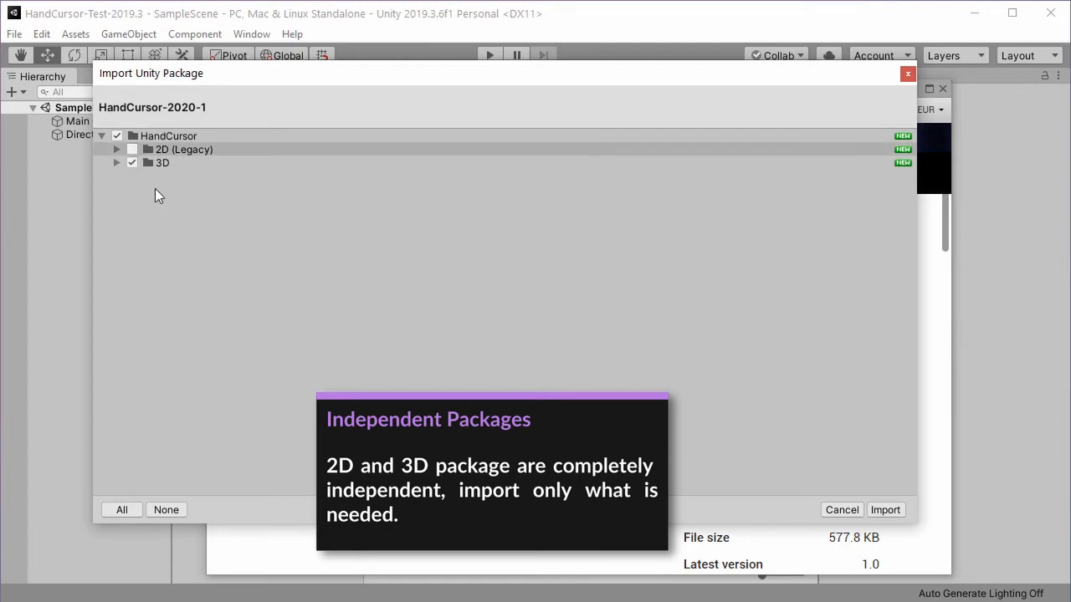
left_click(131, 149)
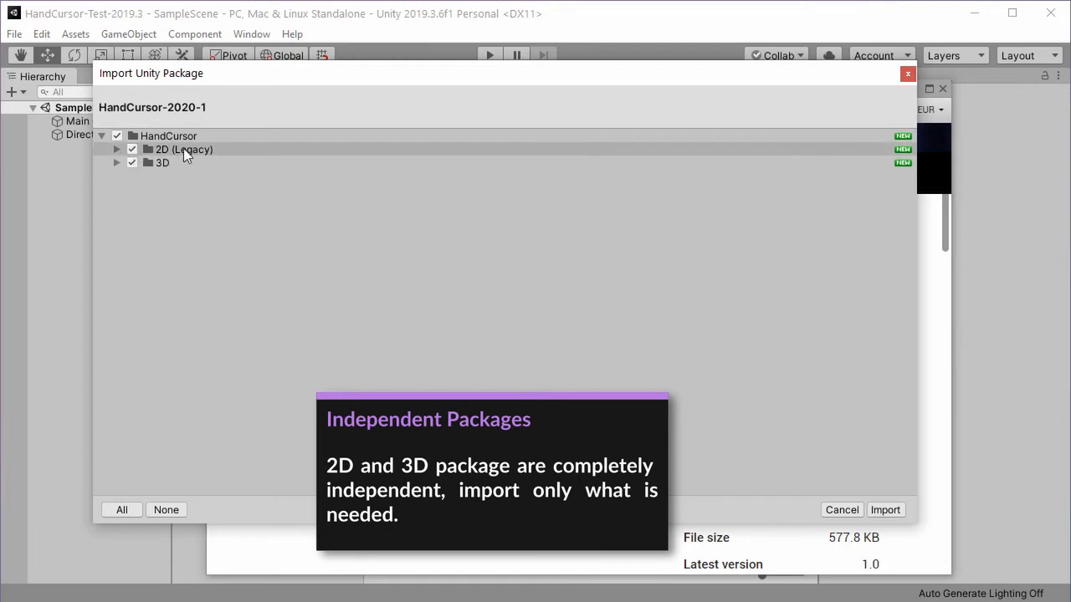
mouse_move(885, 510)
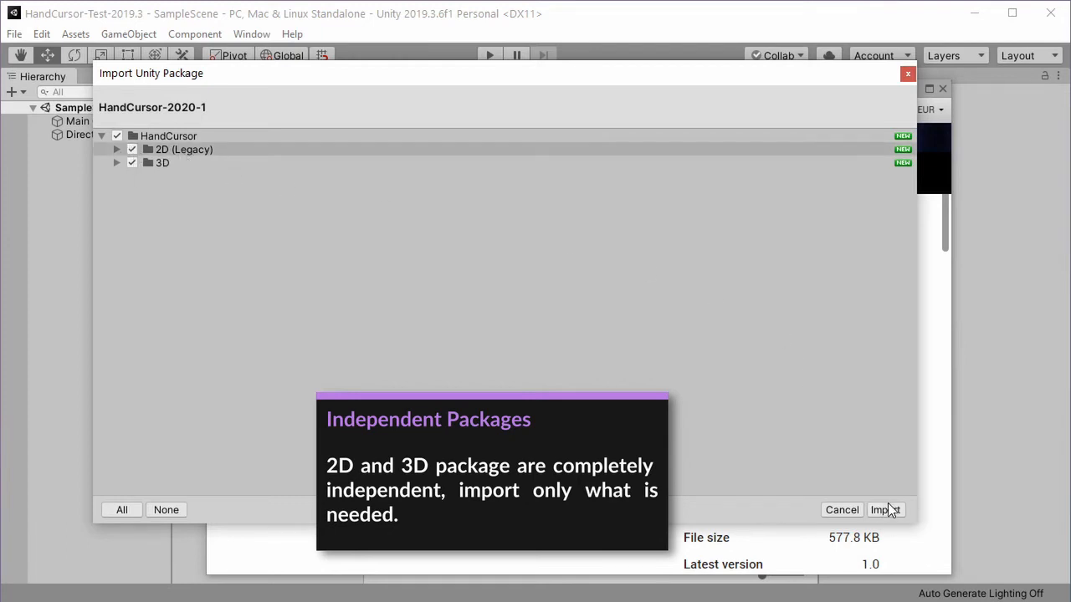
left_click(883, 509)
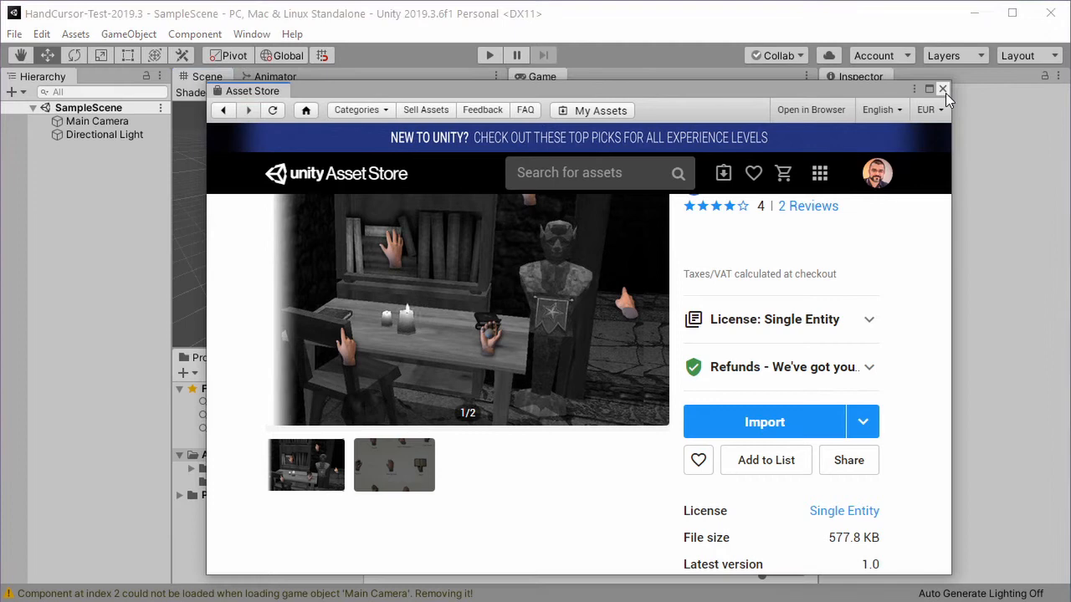
Browse Assets > HandCursor in the Project window, viewing the 2D (Legacy), then 3D folder.
left_click(942, 90)
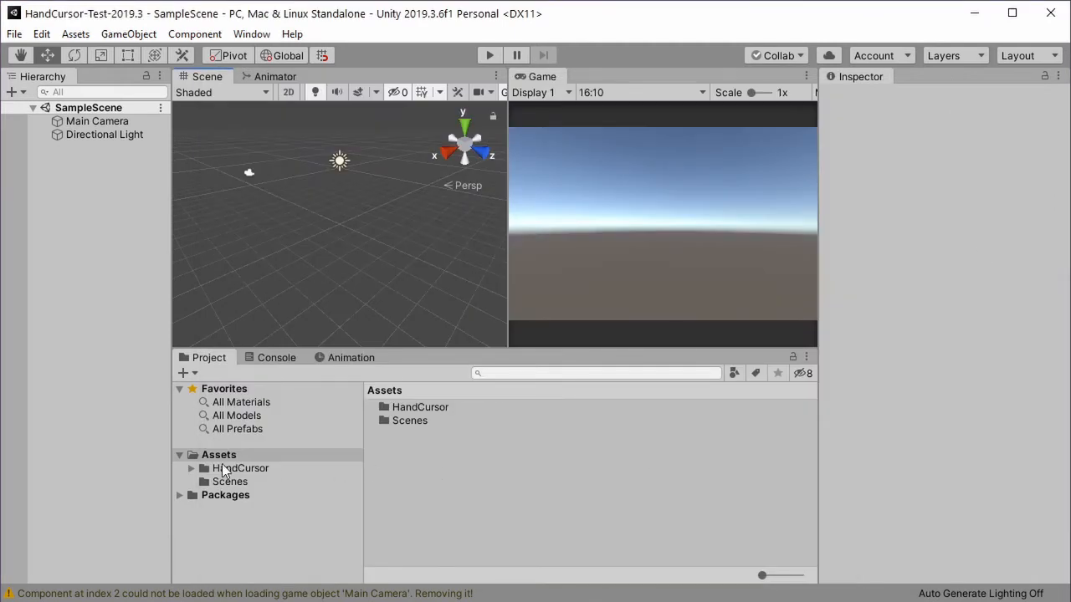
left_click(240, 469)
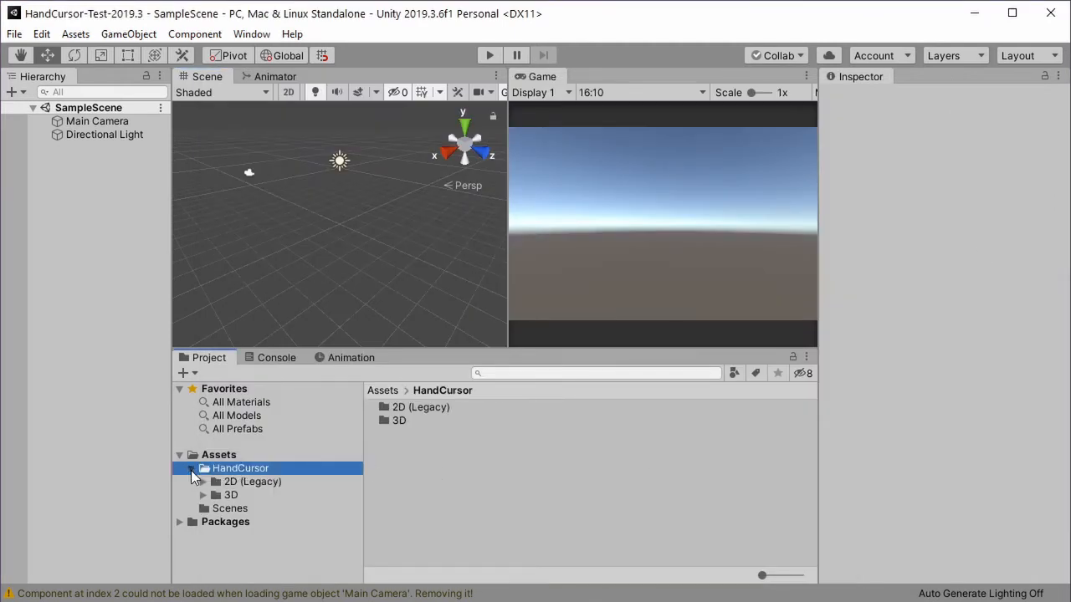
left_click(251, 481)
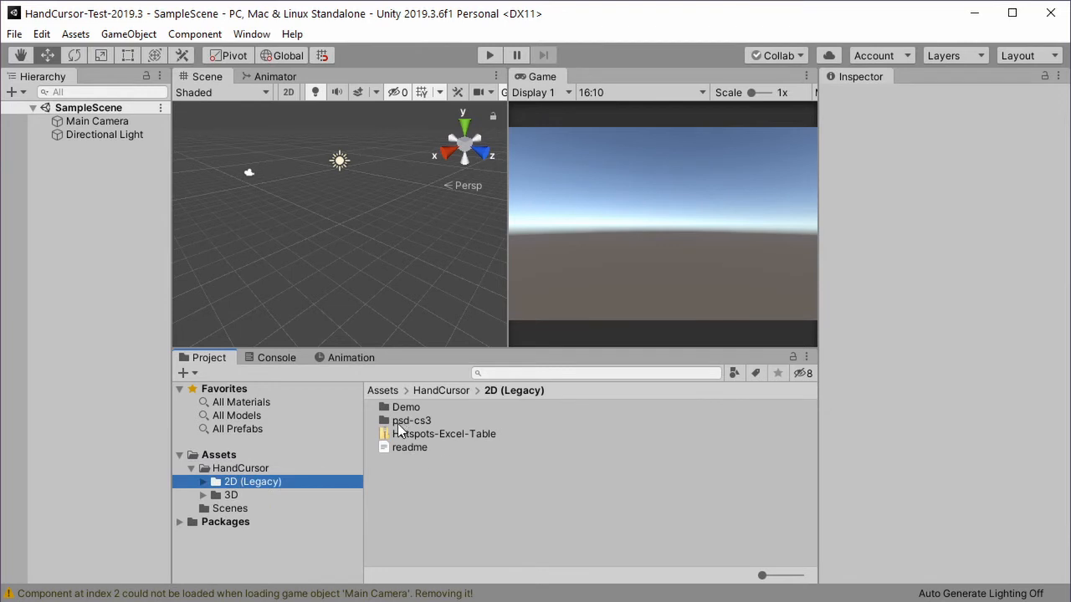
left_click(232, 495)
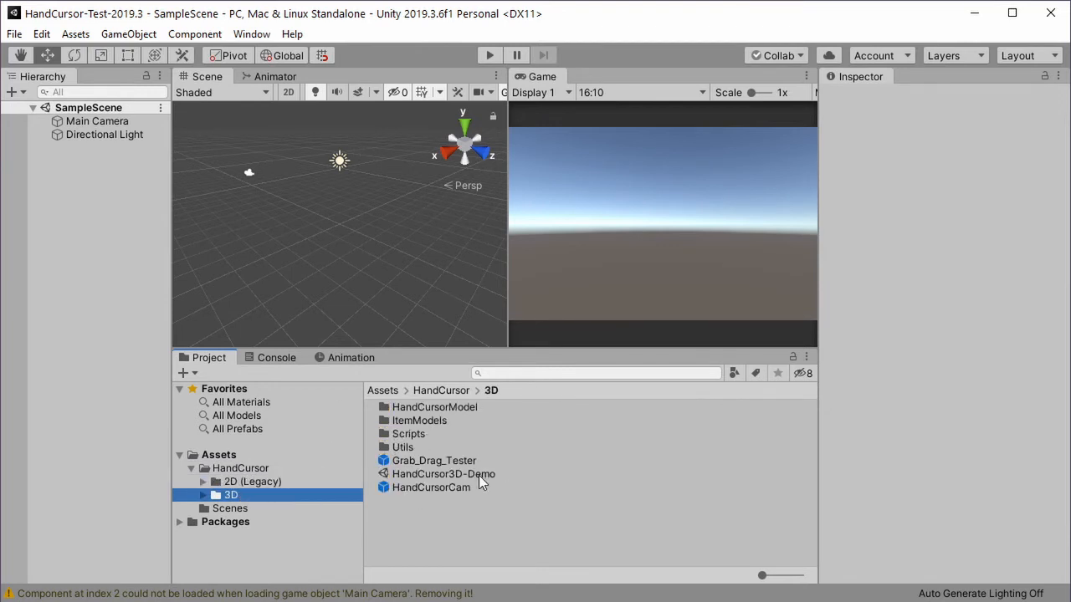
Open the HandCursor3D-Demo scene and maximize the Game view.
double_click(443, 473)
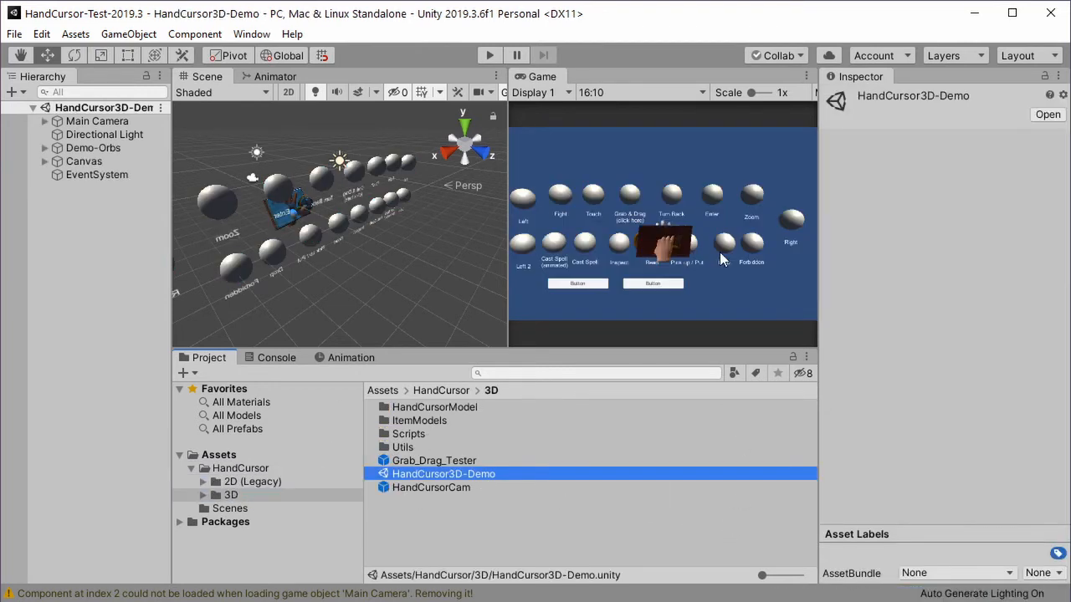
left_click(536, 76)
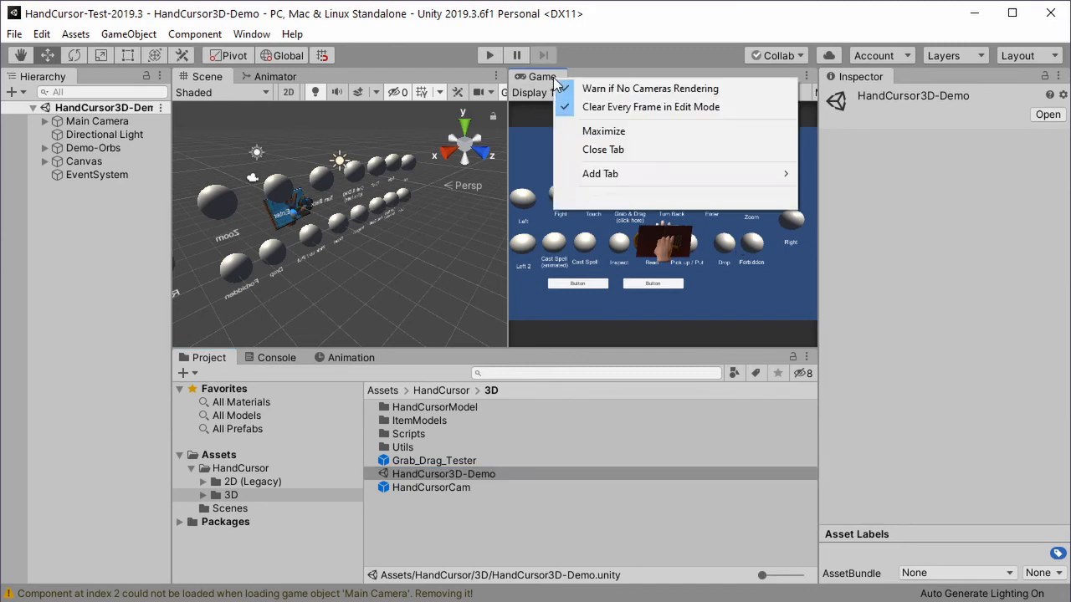
left_click(603, 130)
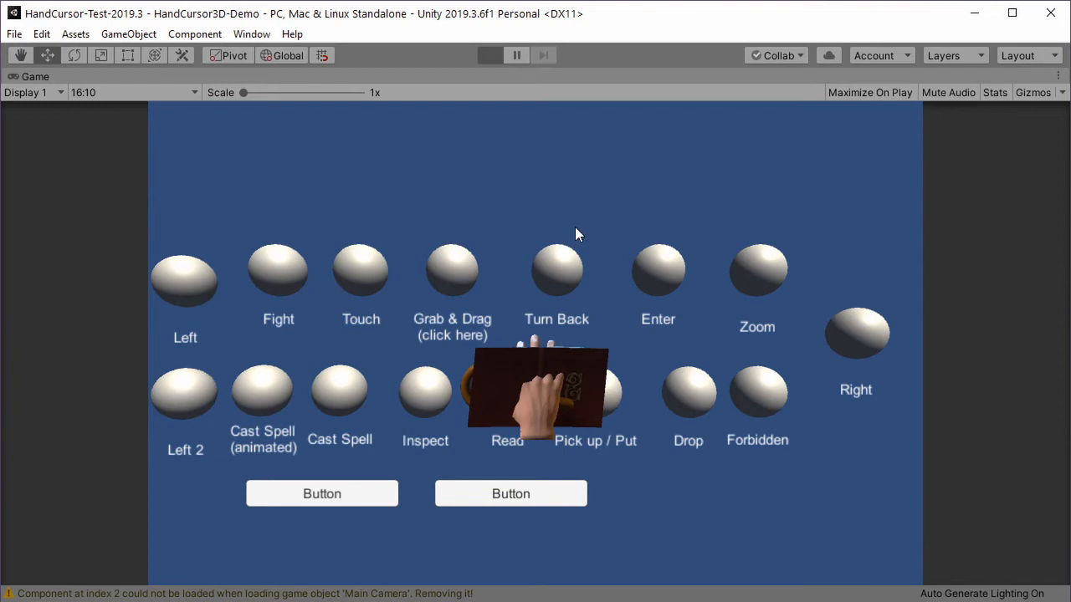
Run the HandCursor3D-Demo scene in Play mode to test the hand cursor.
left_click(489, 56)
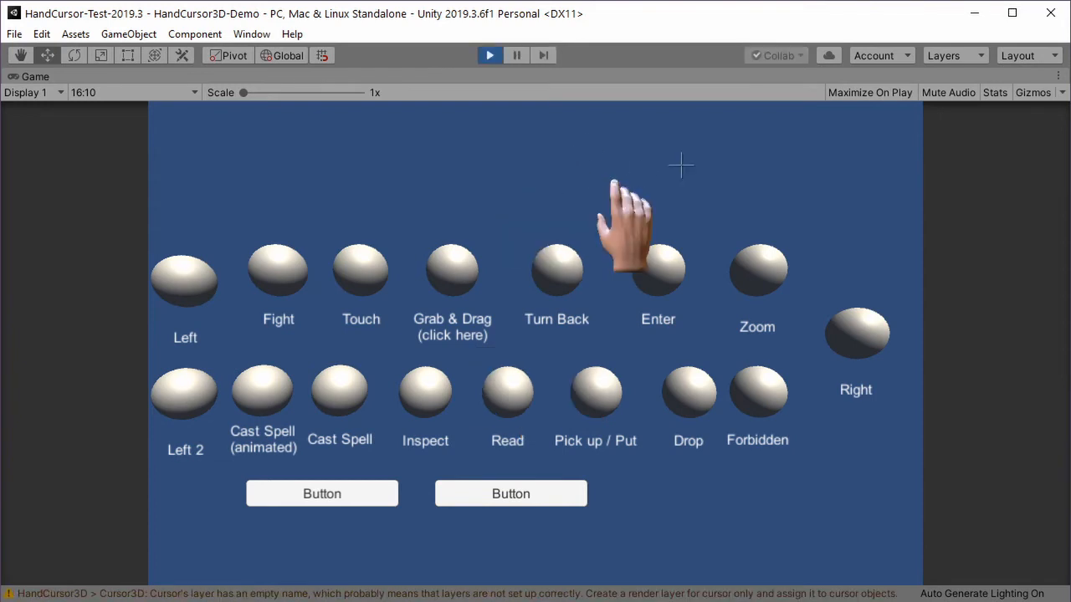
mouse_move(628, 150)
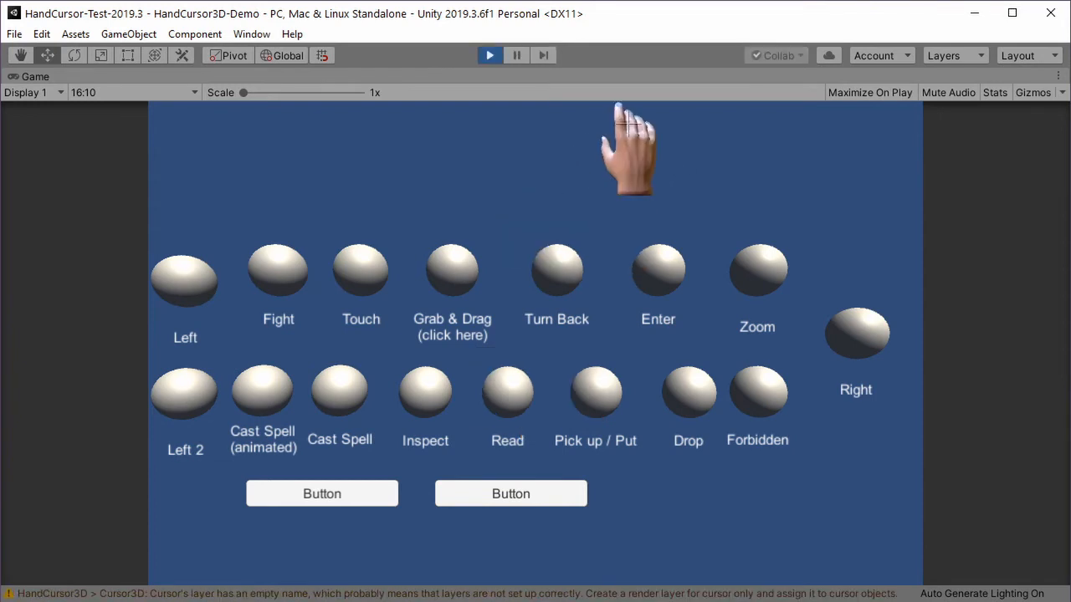
mouse_move(682, 167)
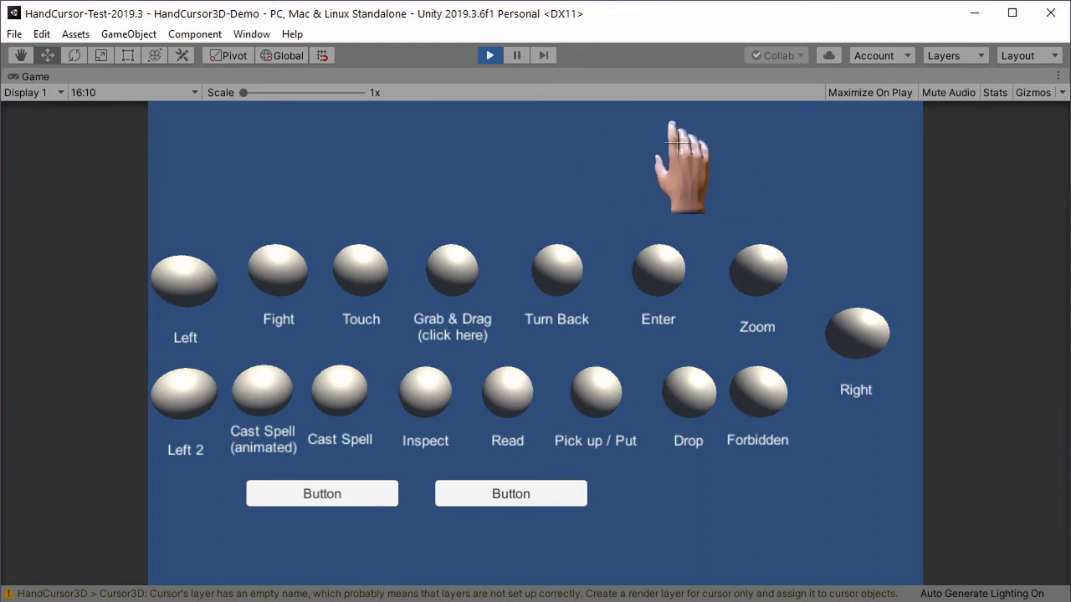
mouse_move(628, 176)
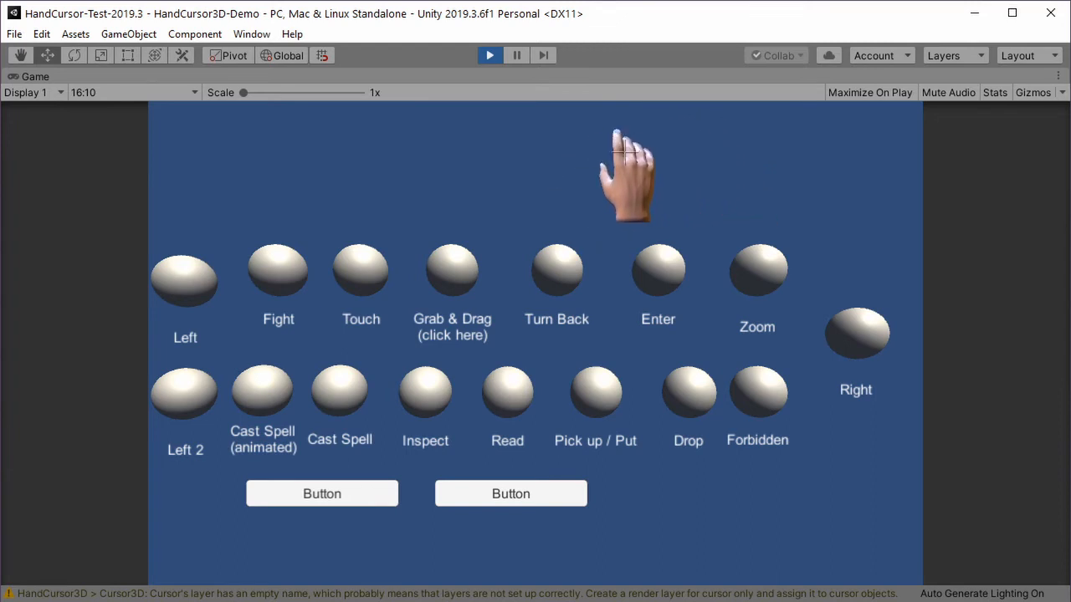
mouse_move(464, 176)
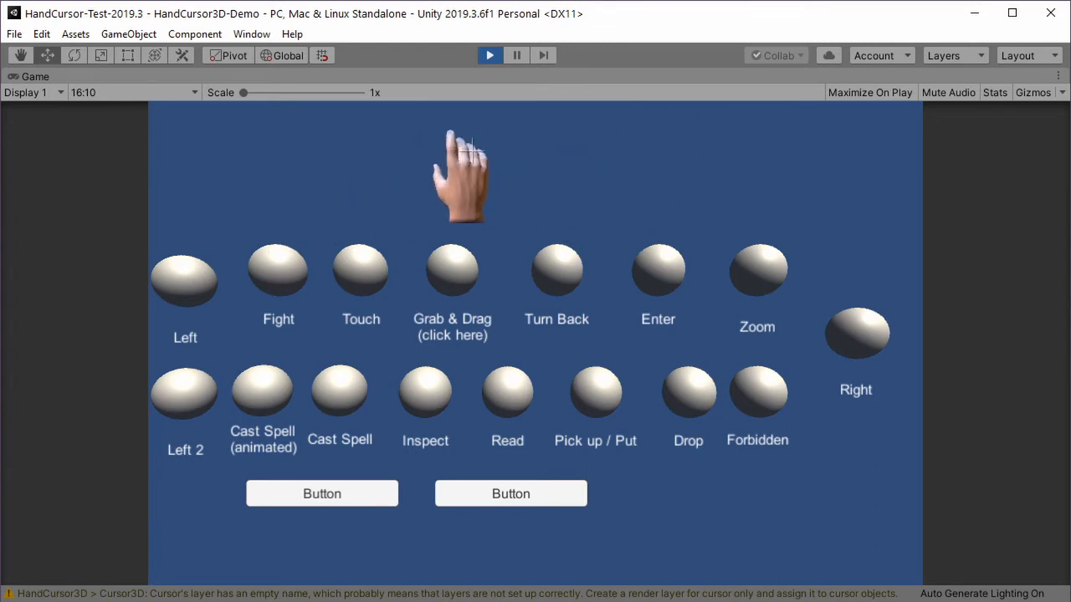
mouse_move(829, 188)
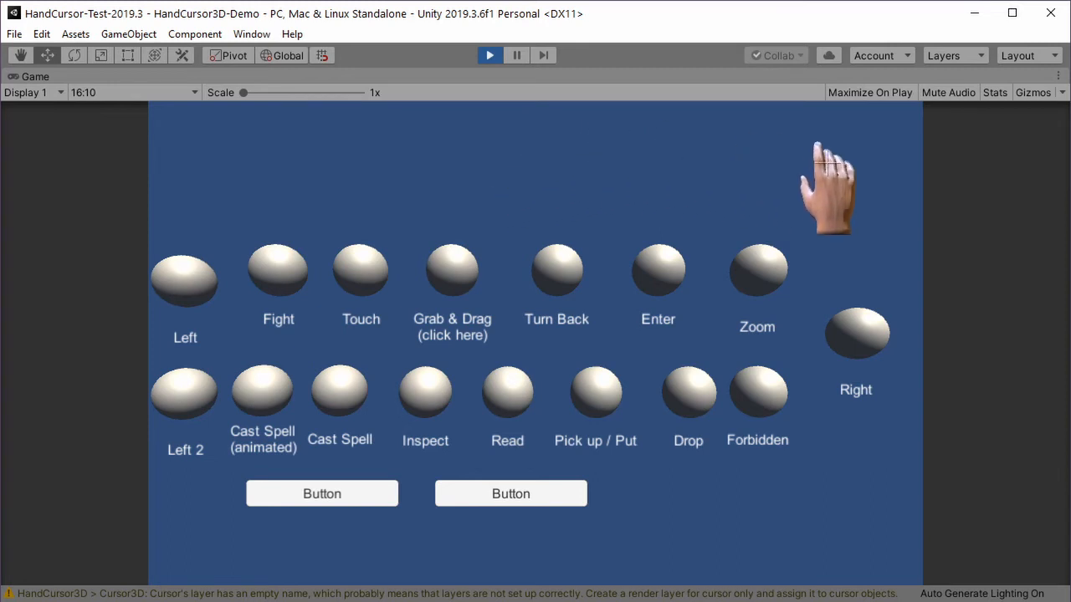
mouse_move(686, 360)
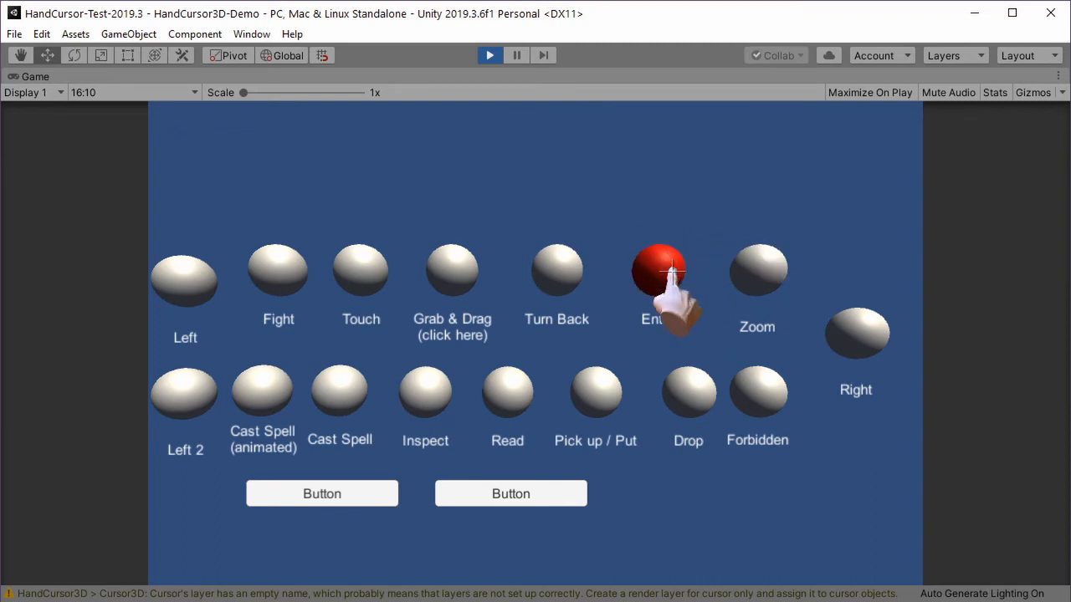
mouse_move(361, 276)
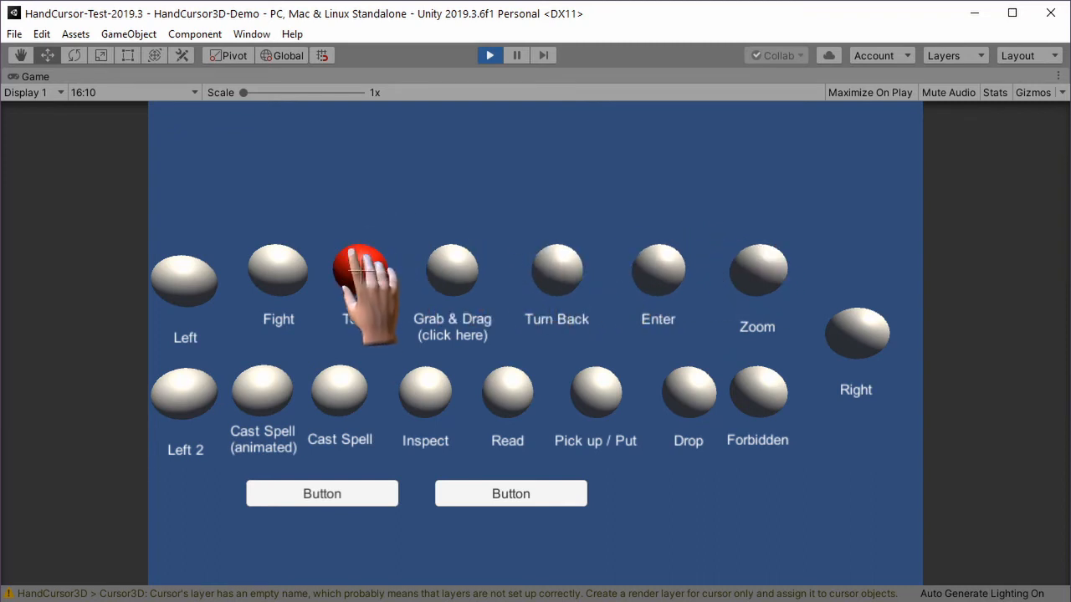
mouse_move(425, 406)
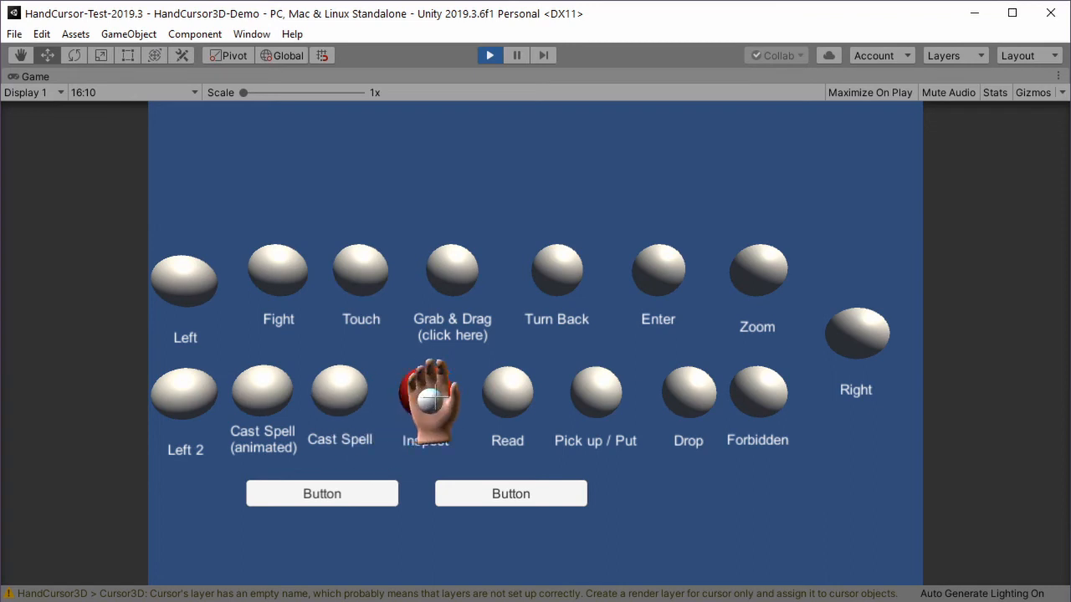
mouse_move(689, 394)
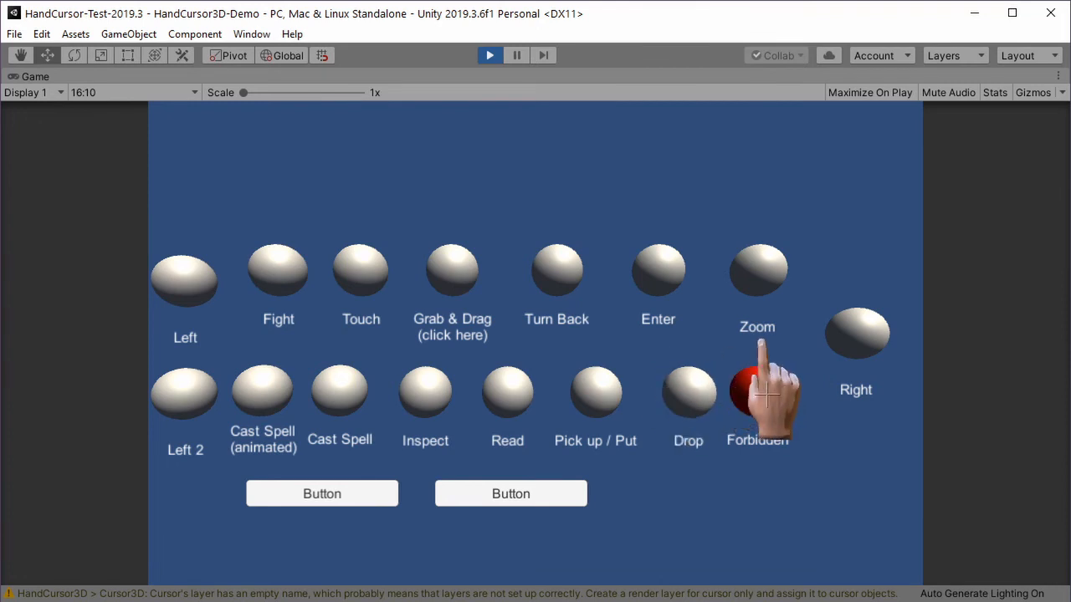
mouse_move(578, 184)
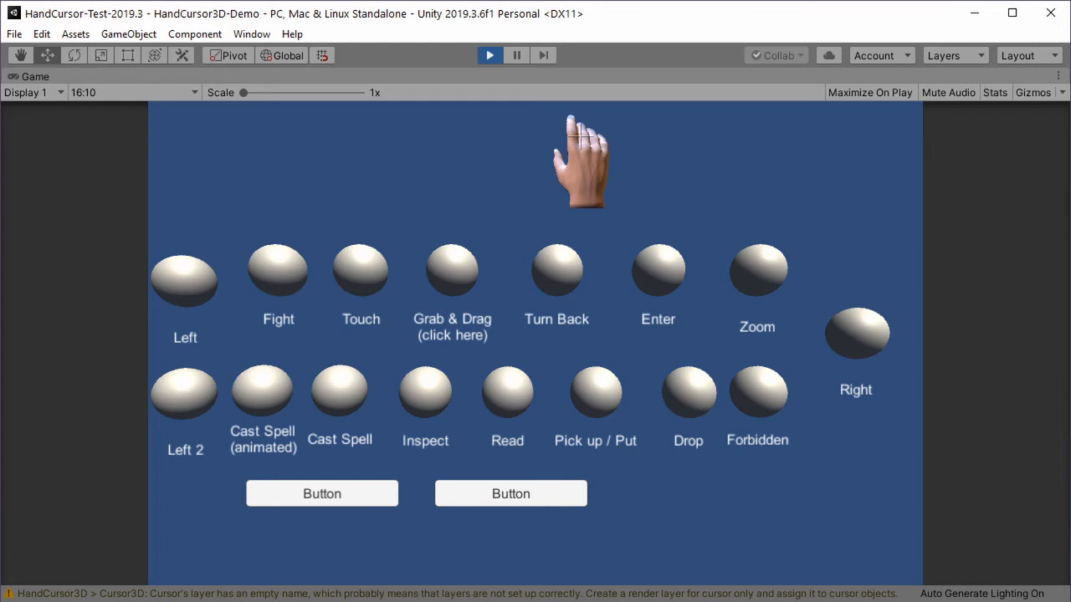
mouse_move(548, 147)
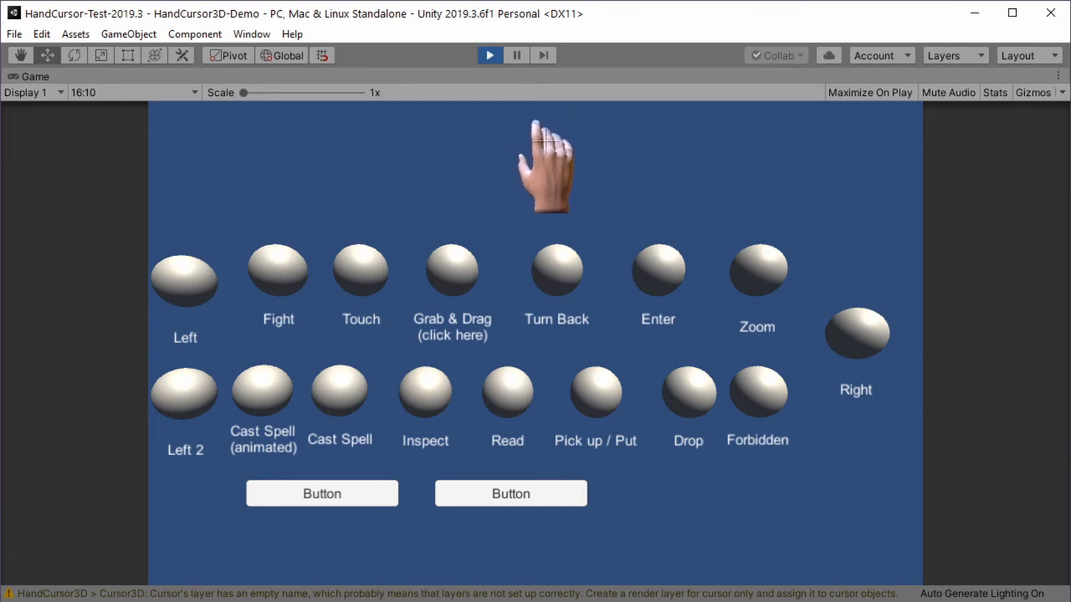
mouse_move(501, 167)
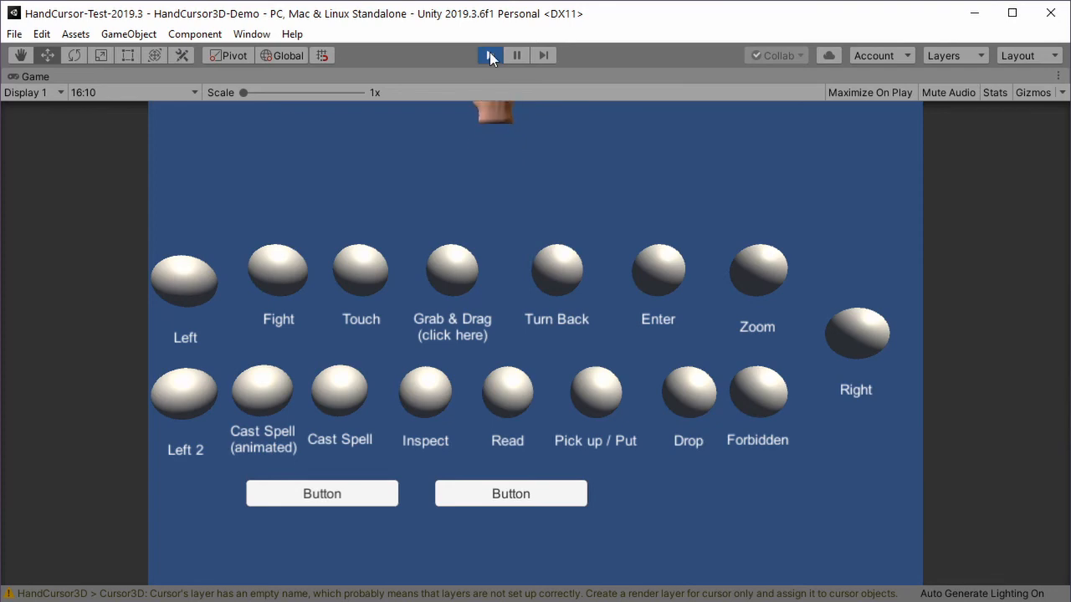
Exit Play mode to stop the running demo.
left_click(490, 55)
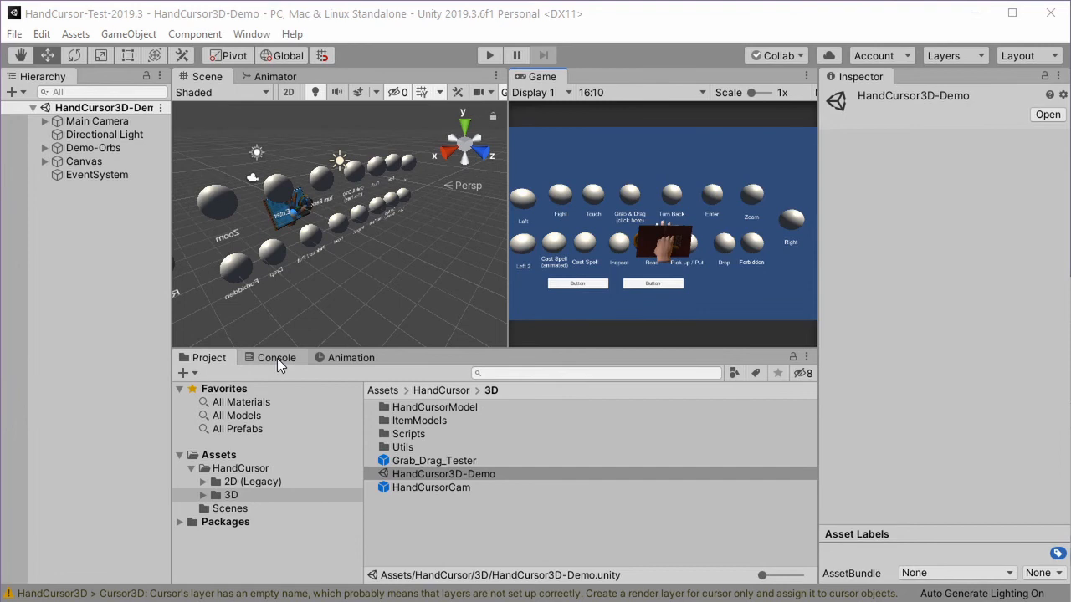
Open the Console to see the empty-layer-name cursor warning.
left_click(276, 357)
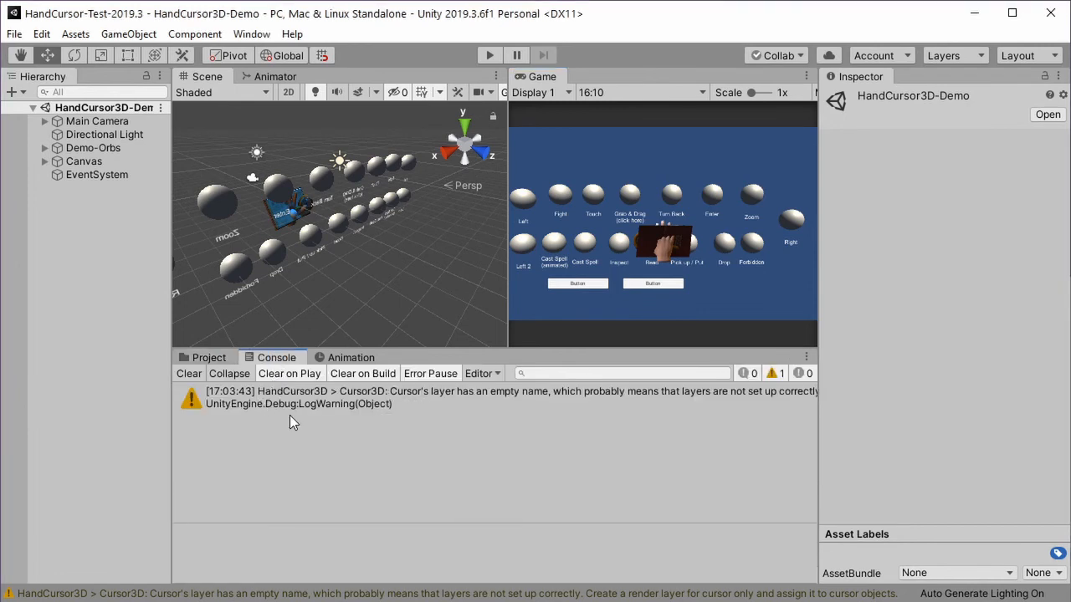
mouse_move(441, 404)
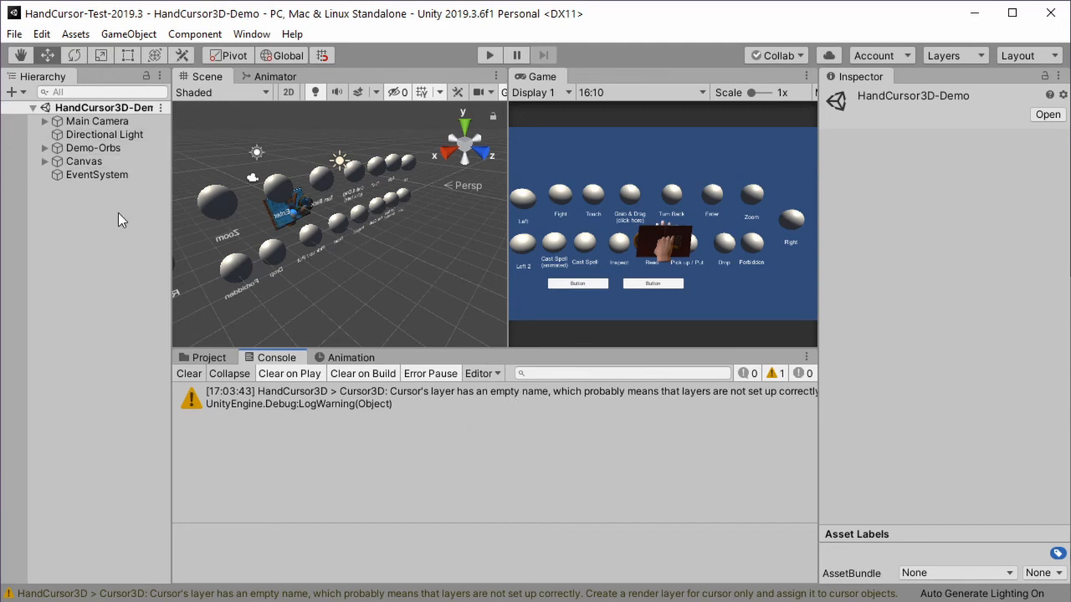
mouse_move(419, 293)
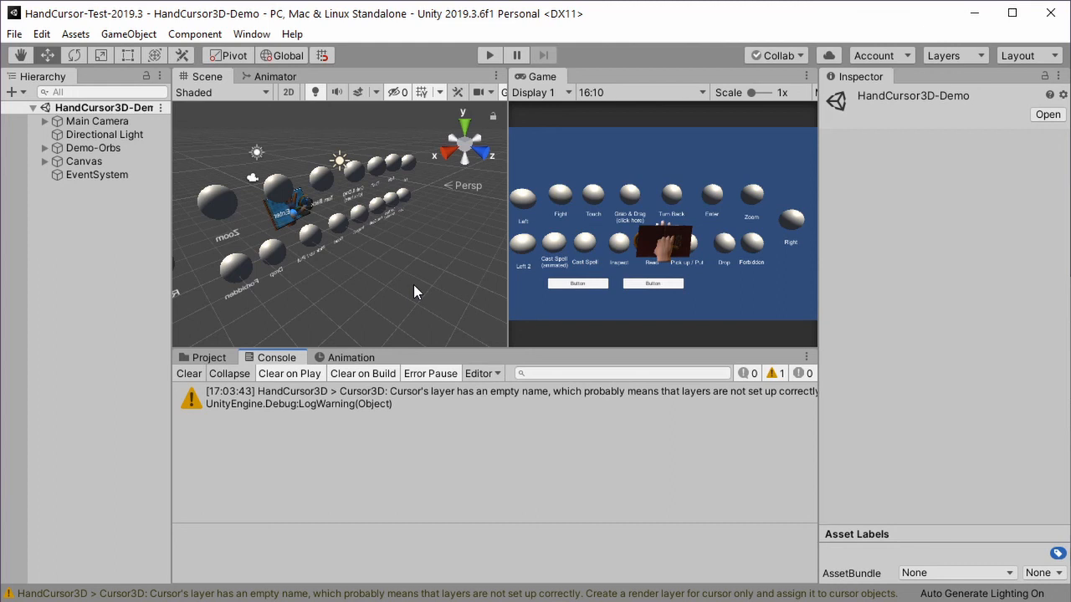
mouse_move(460, 314)
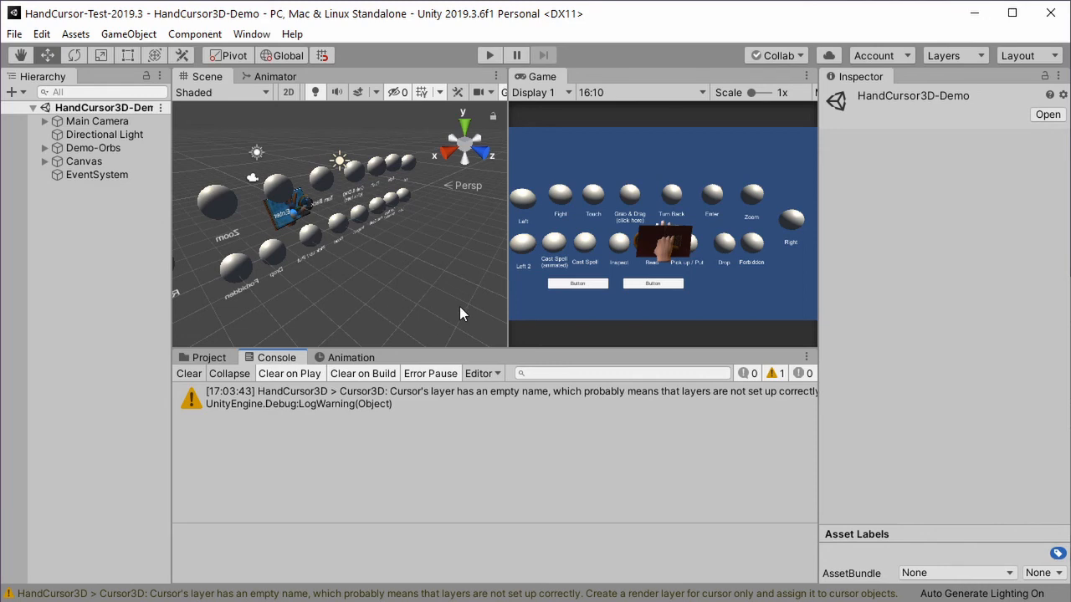
mouse_move(441, 277)
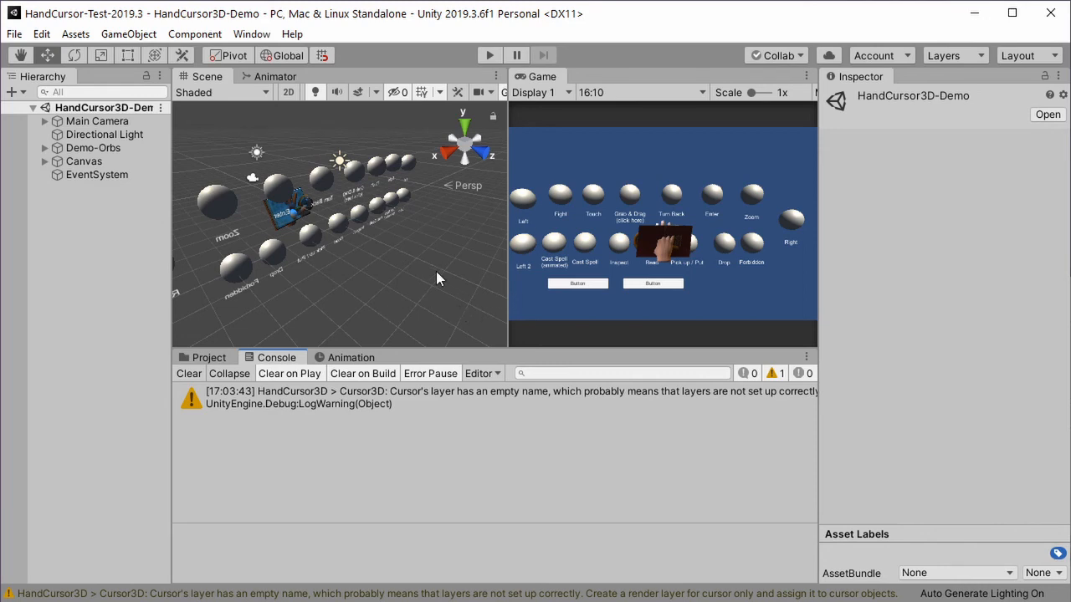